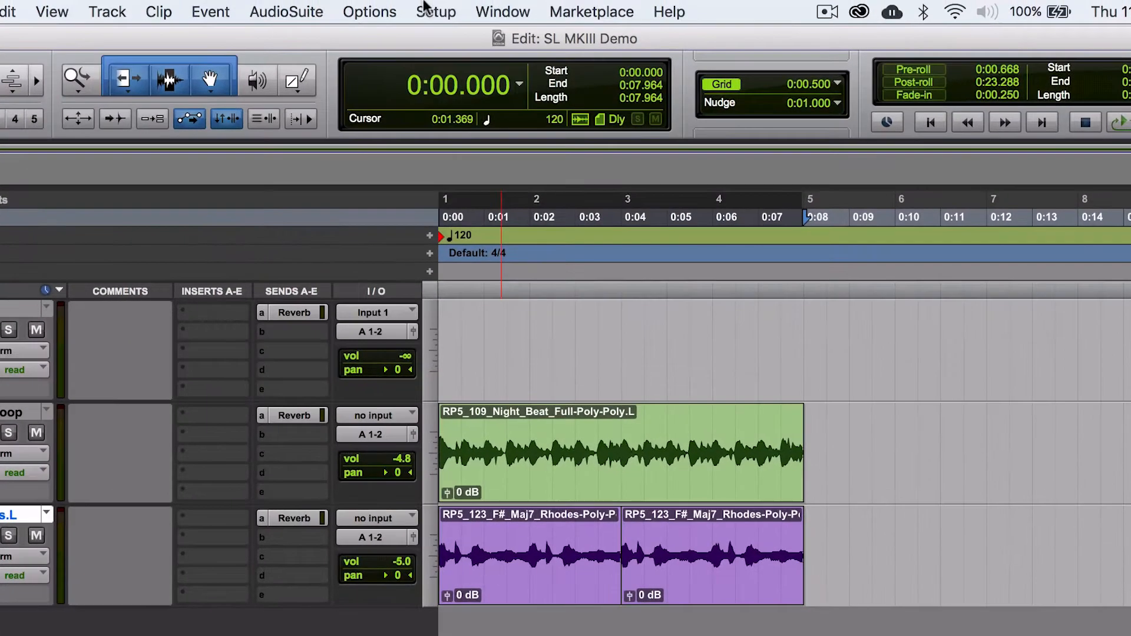
Step: Open the Setup menu to reach the hardware, playback engine and peripherals options
left_click(435, 12)
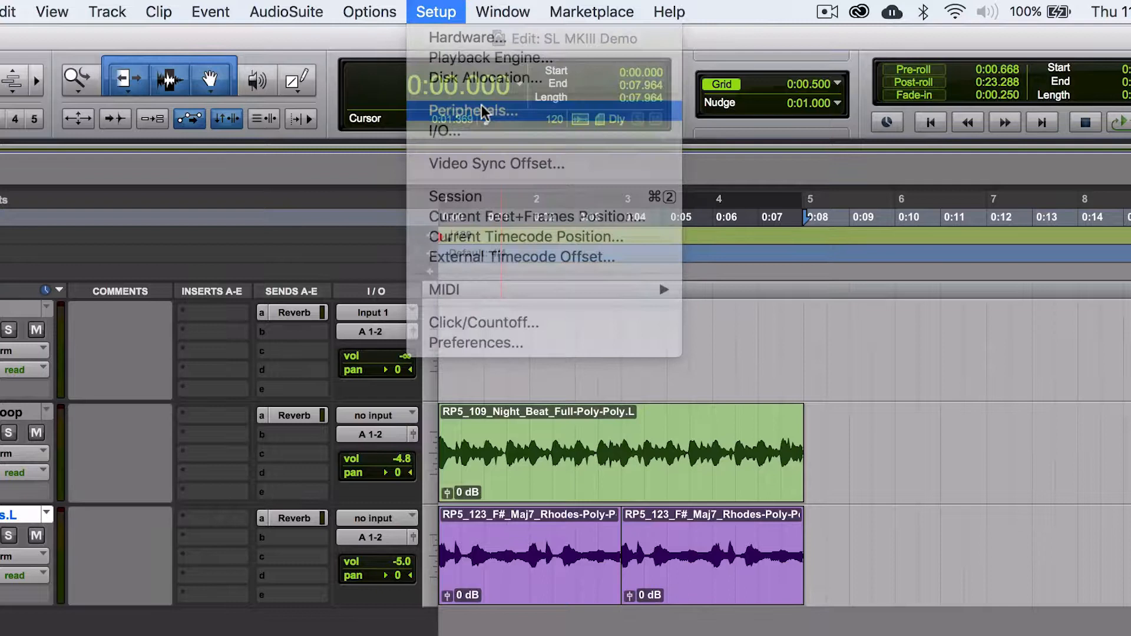
Step: In Peripherals > MIDI Controllers, set #1 to HUI via SL MkIII InControl and confirm
left_click(474, 111)
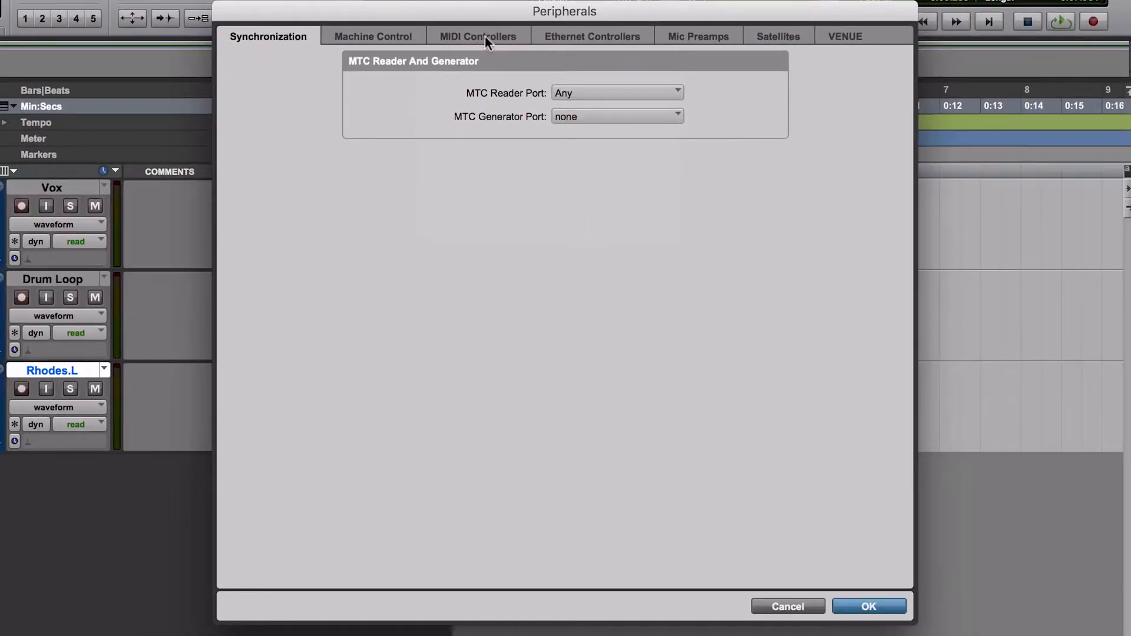
left_click(477, 36)
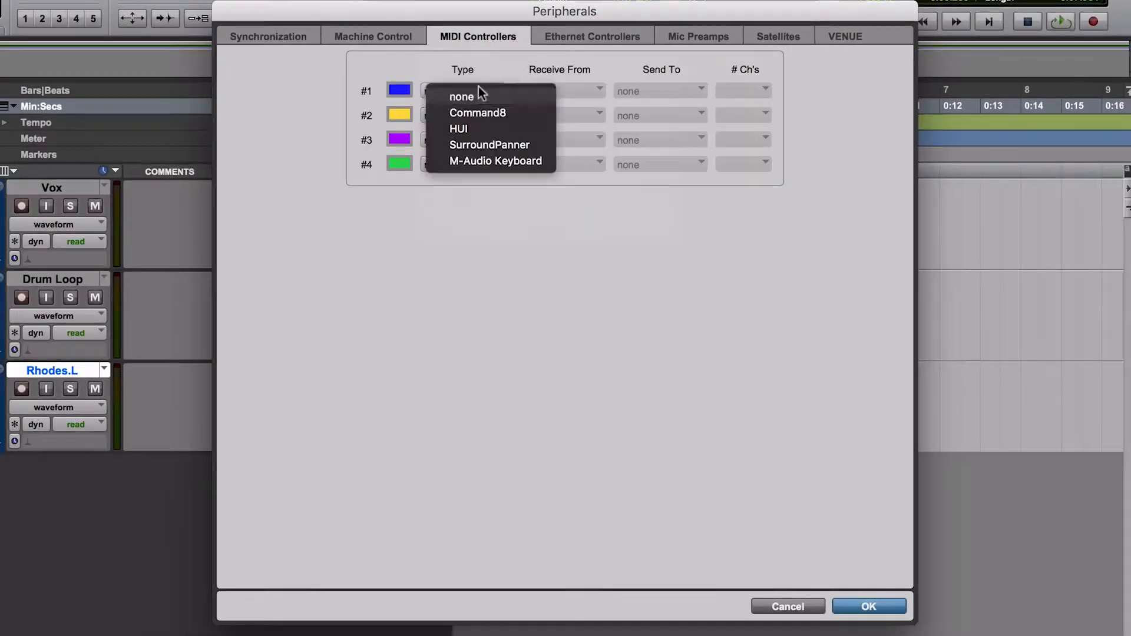
left_click(458, 129)
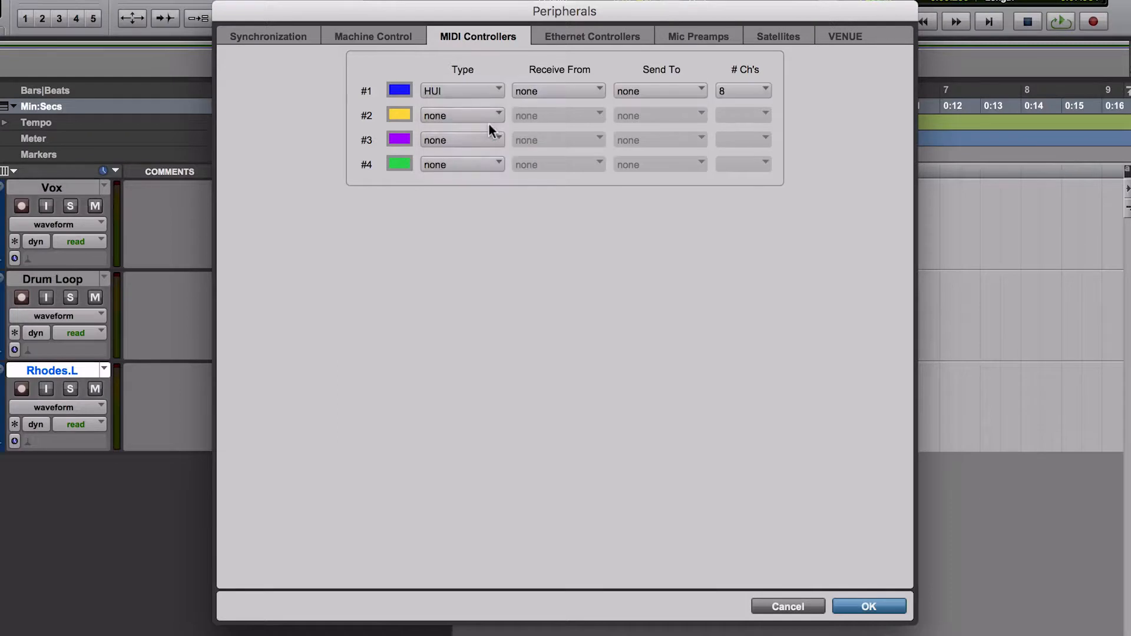
left_click(557, 90)
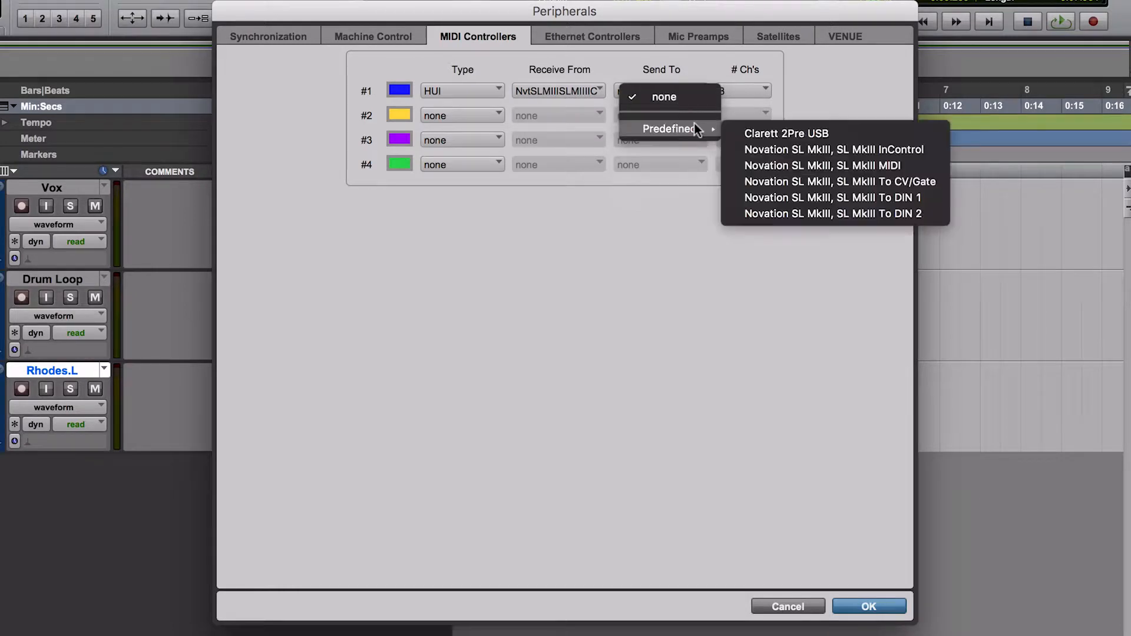
mouse_move(912, 149)
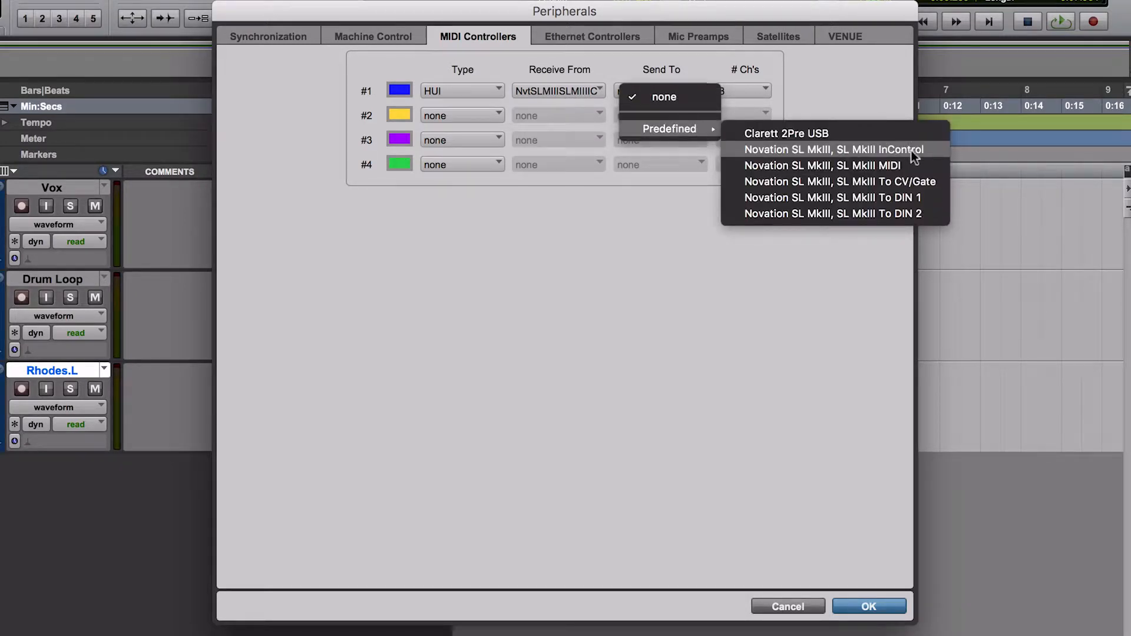
left_click(833, 149)
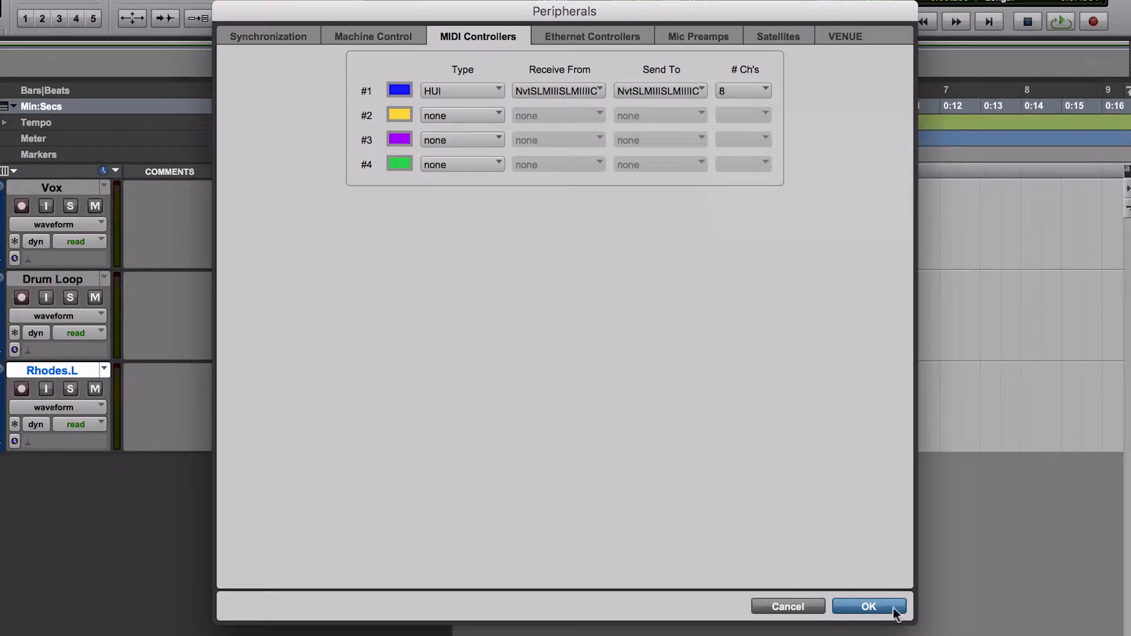
left_click(869, 606)
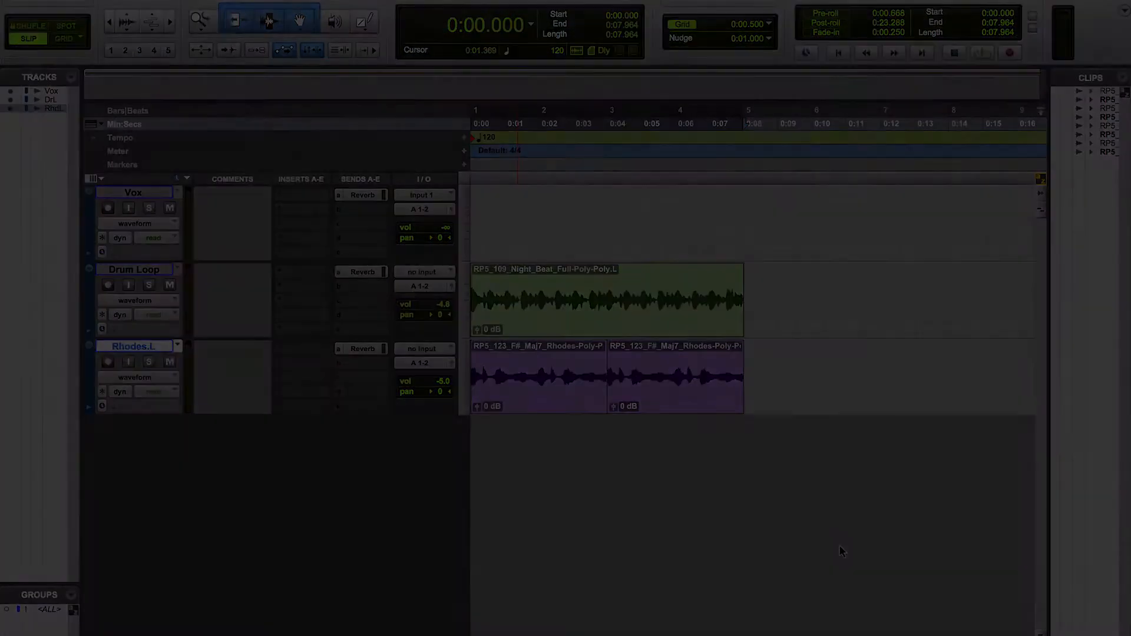